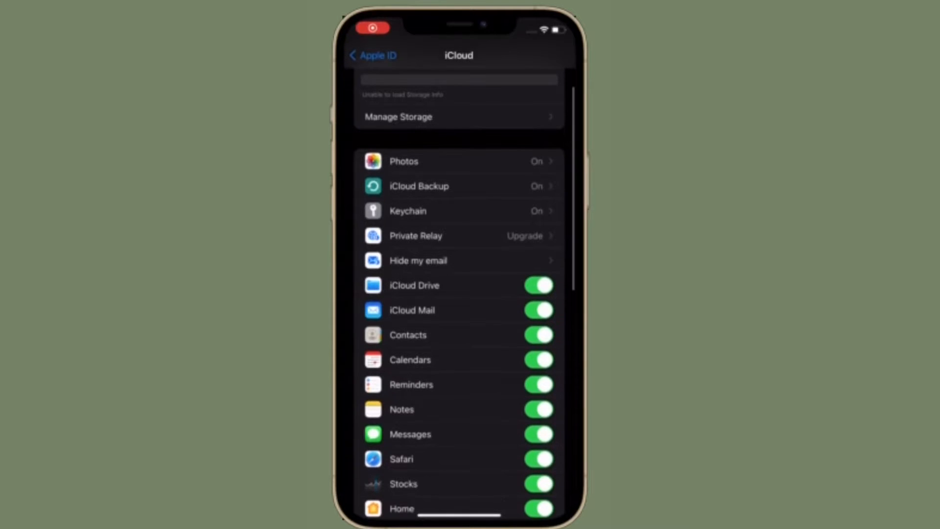
Step: Browse the Family page and go into the family members list
scroll("down", 3)
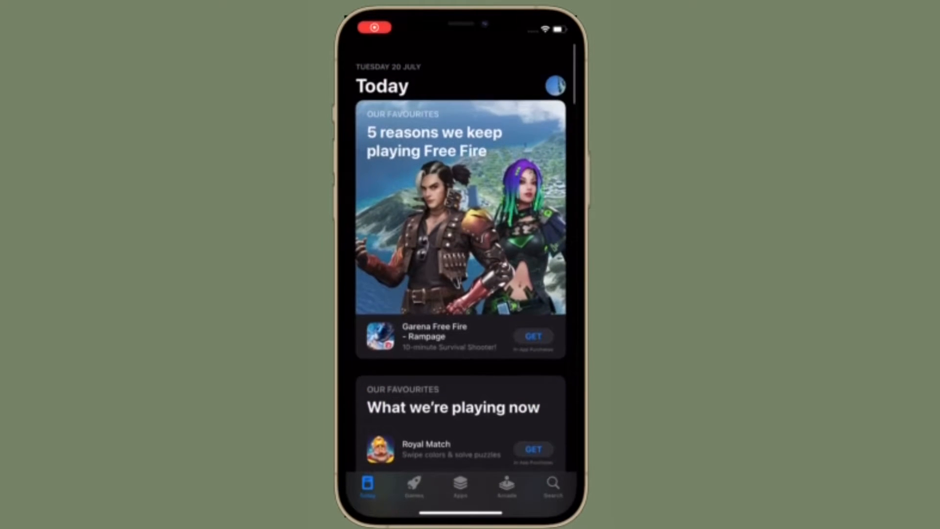
scroll("down", 3)
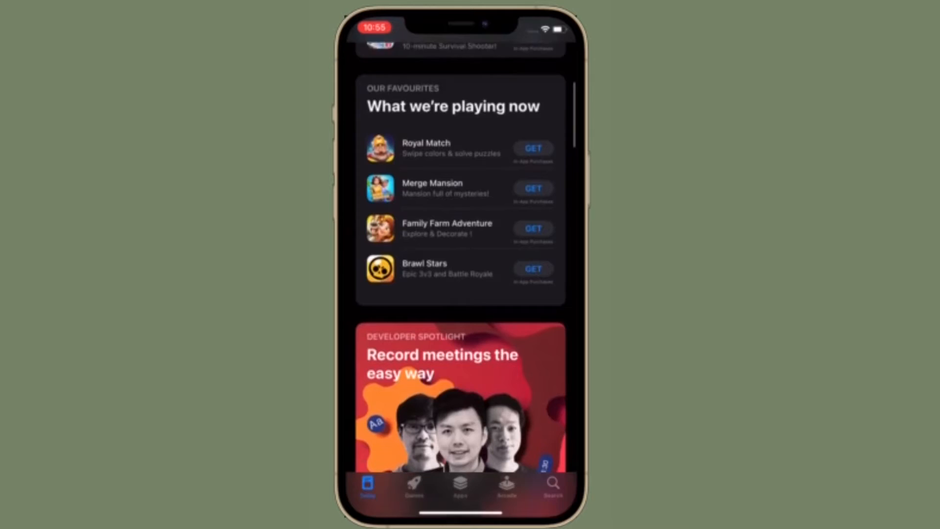
scroll("down", 3)
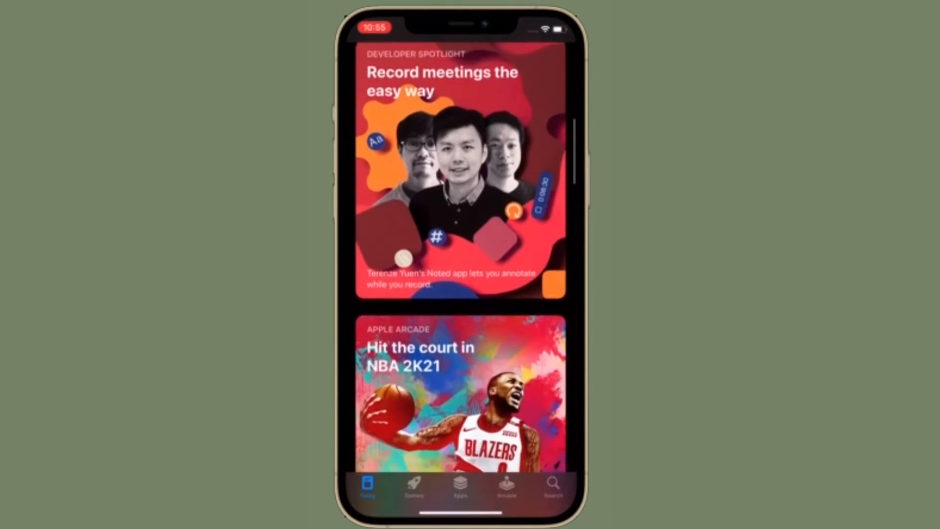
scroll("up", 3)
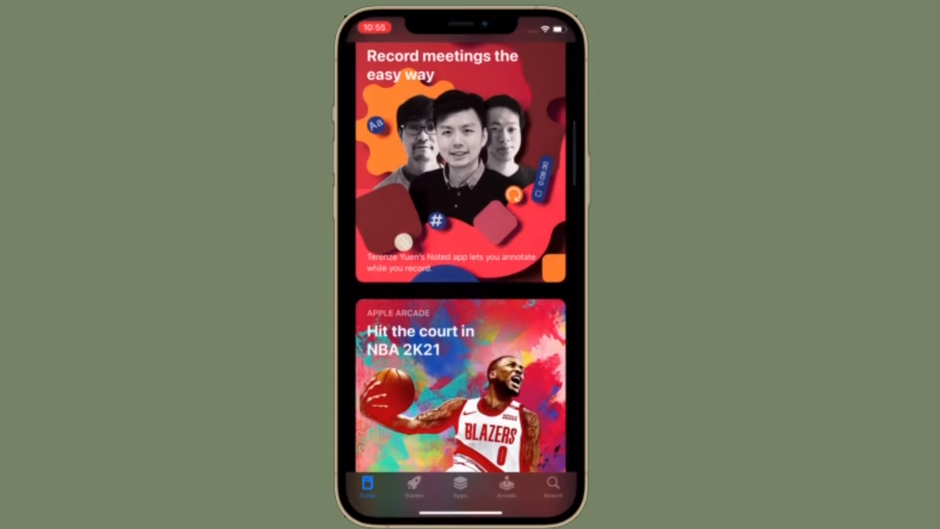
scroll("down", 3)
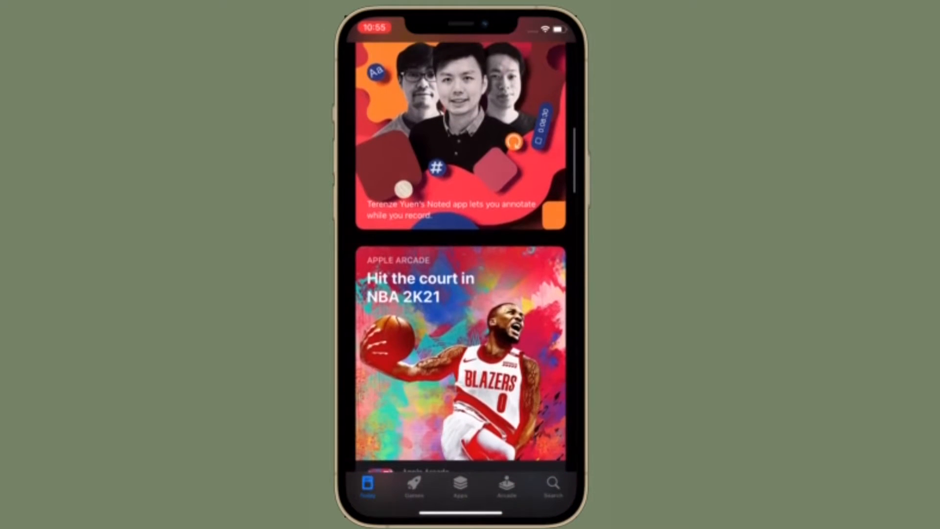
scroll("up", 3)
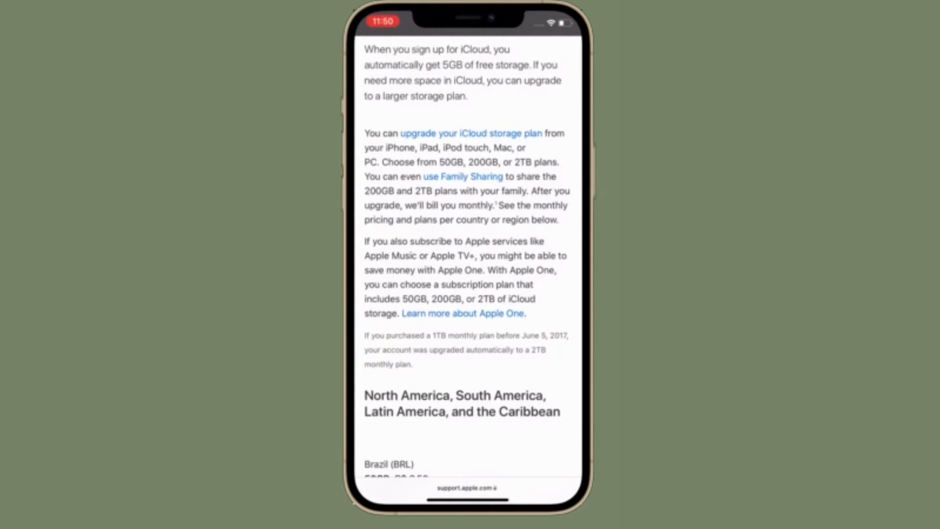
scroll("down", 3)
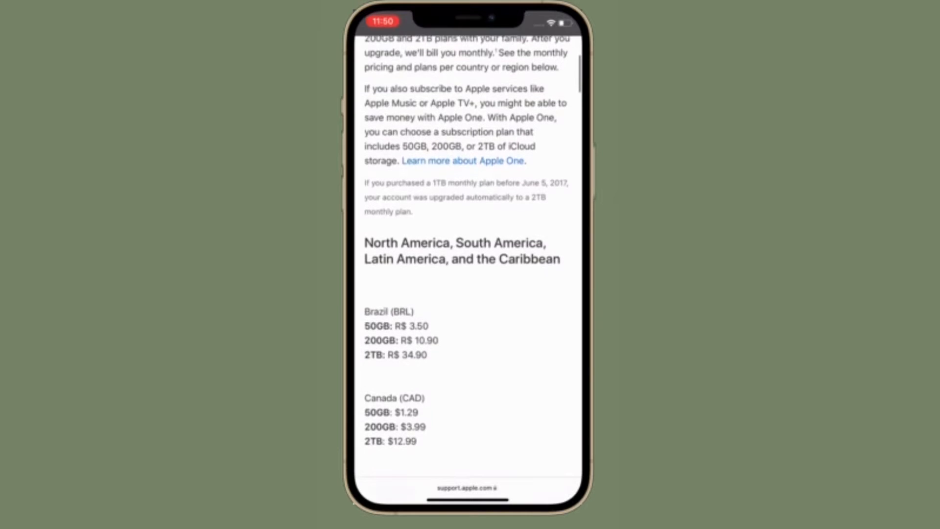
scroll("down", 3)
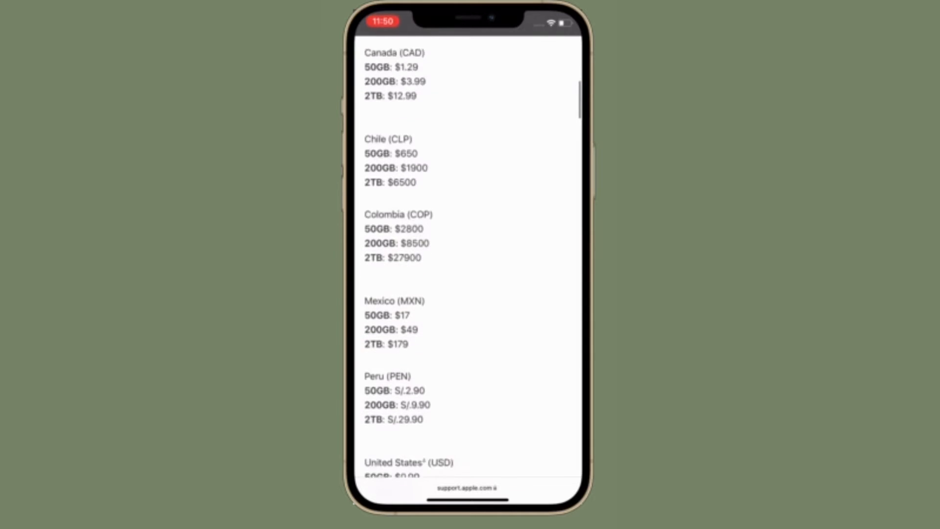
scroll("down", 3)
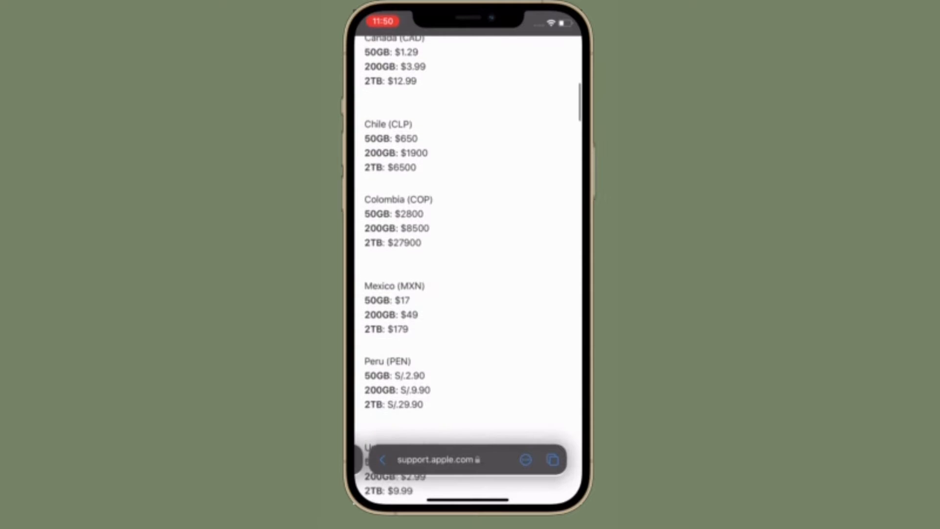
scroll("up", 3)
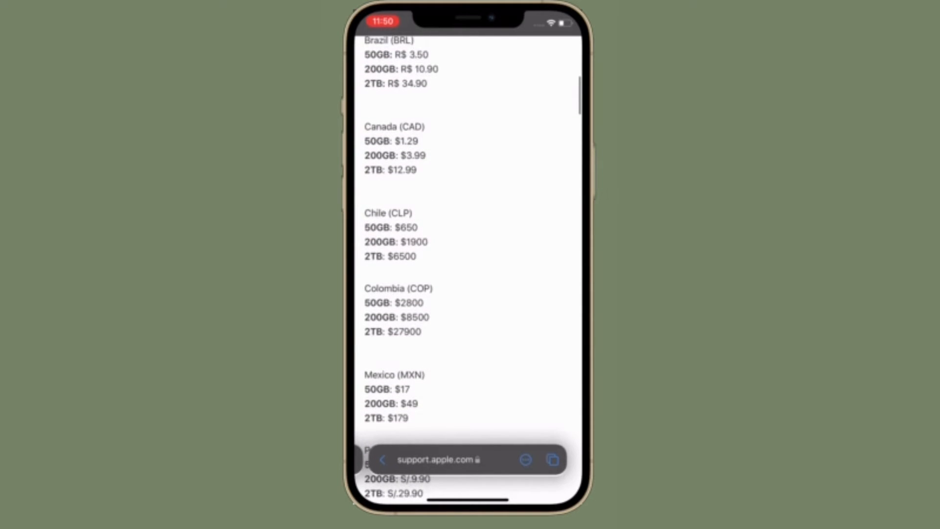
scroll("up", 3)
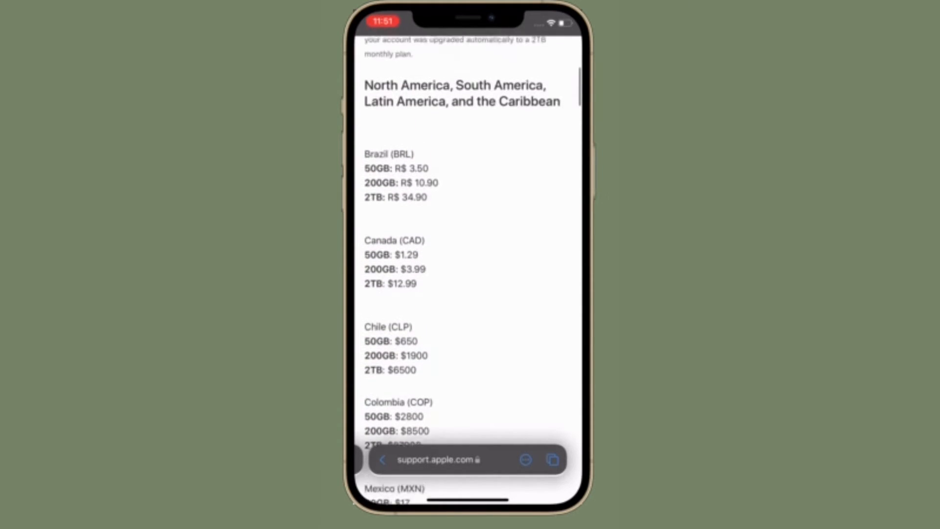
scroll("up", 3)
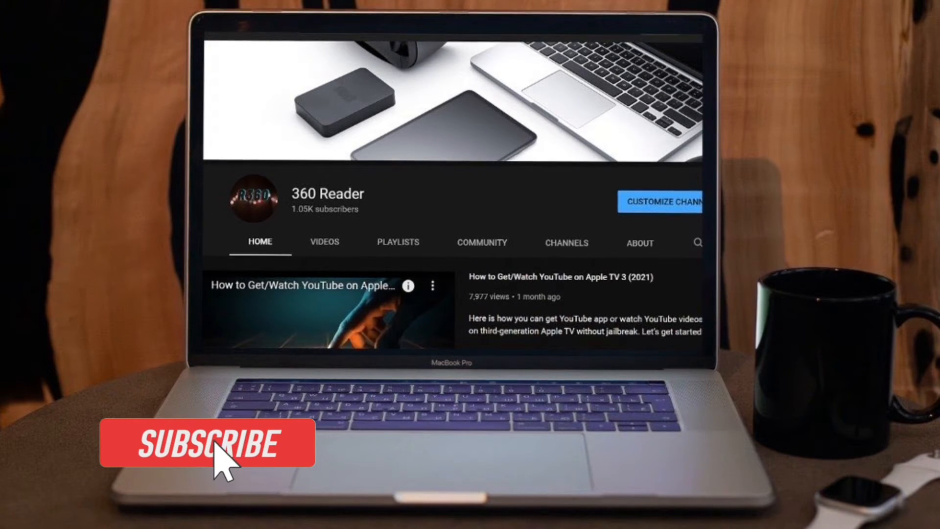
left_click(207, 443)
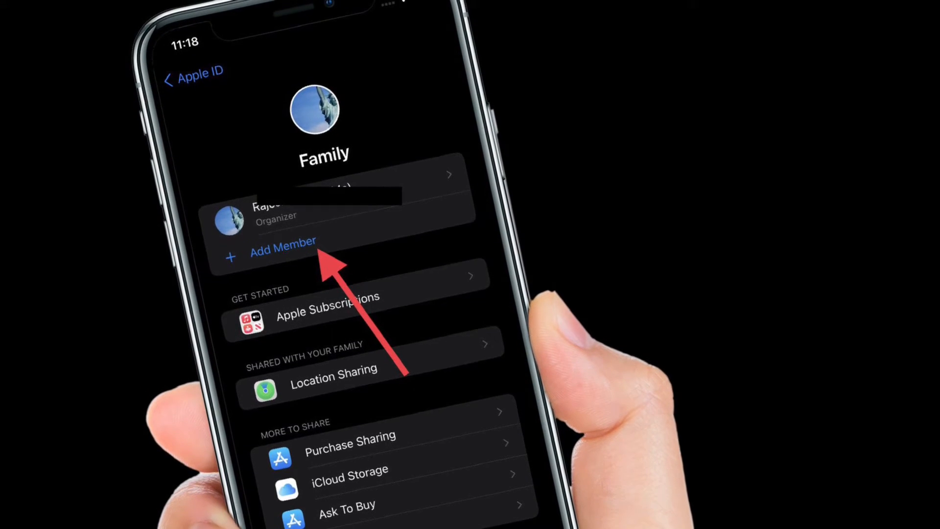
Step: Start inviting a new family member with Add Member
left_click(282, 241)
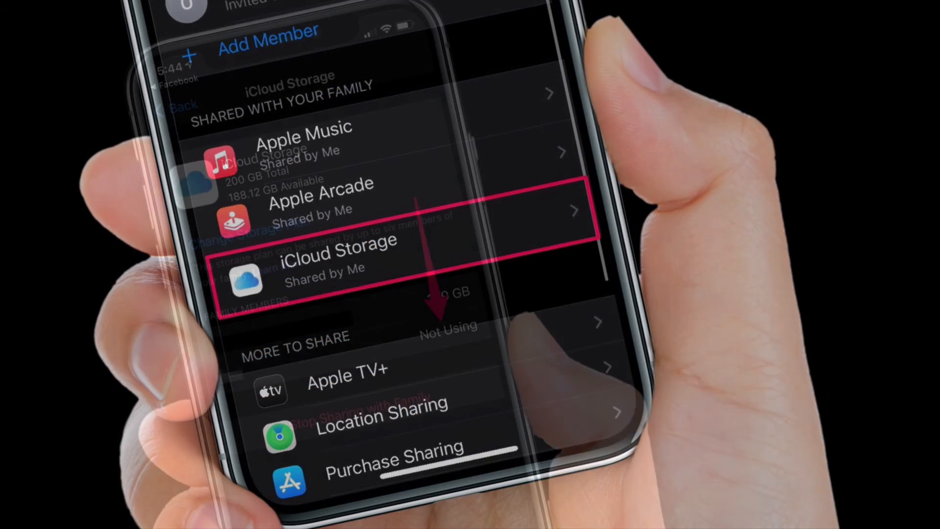
Step: Go into iCloud Storage under Family to share the storage plan
left_click(324, 261)
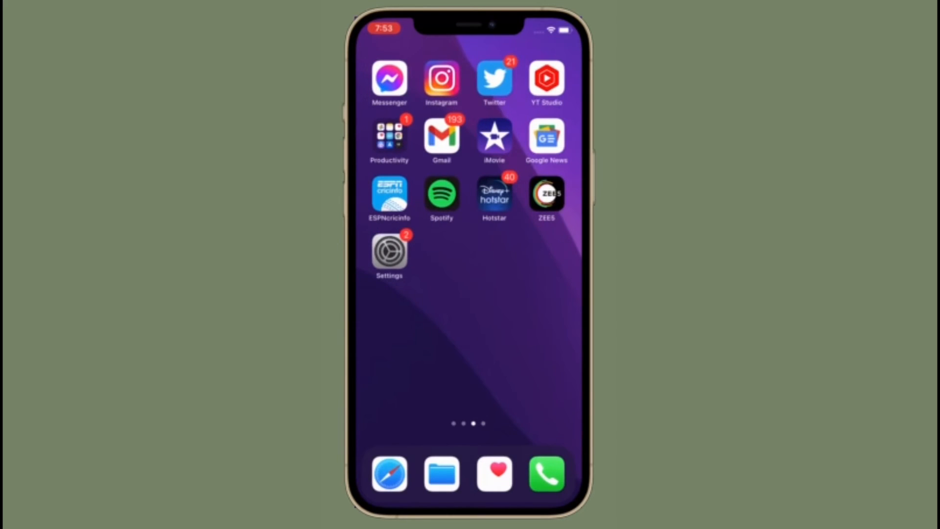
scroll("left", 3)
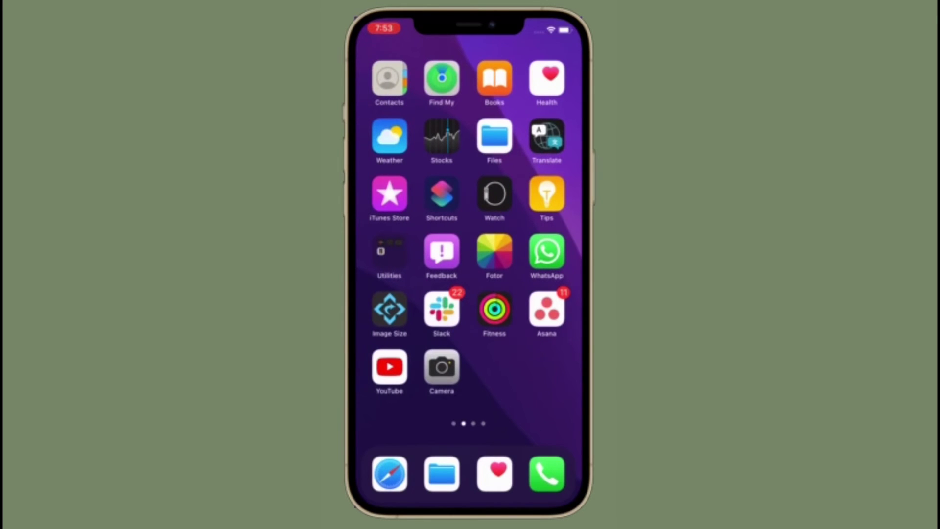
scroll("left", 3)
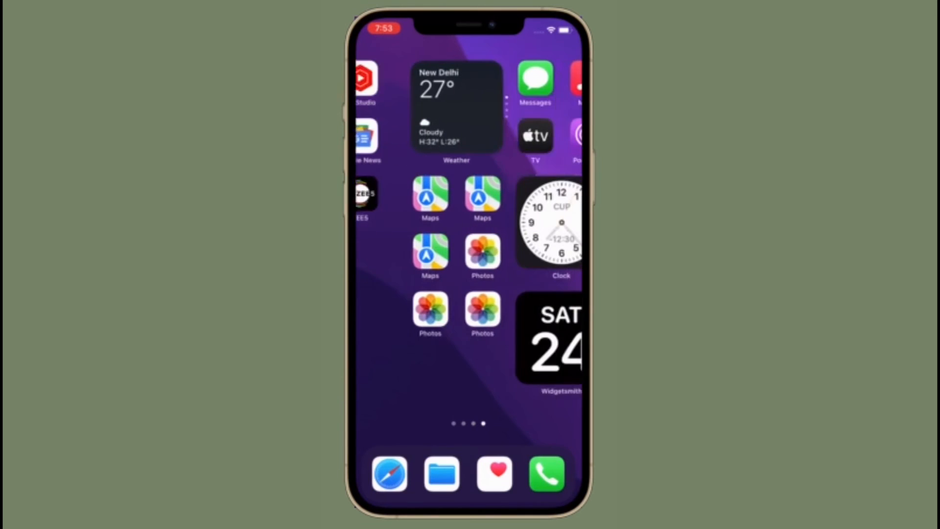